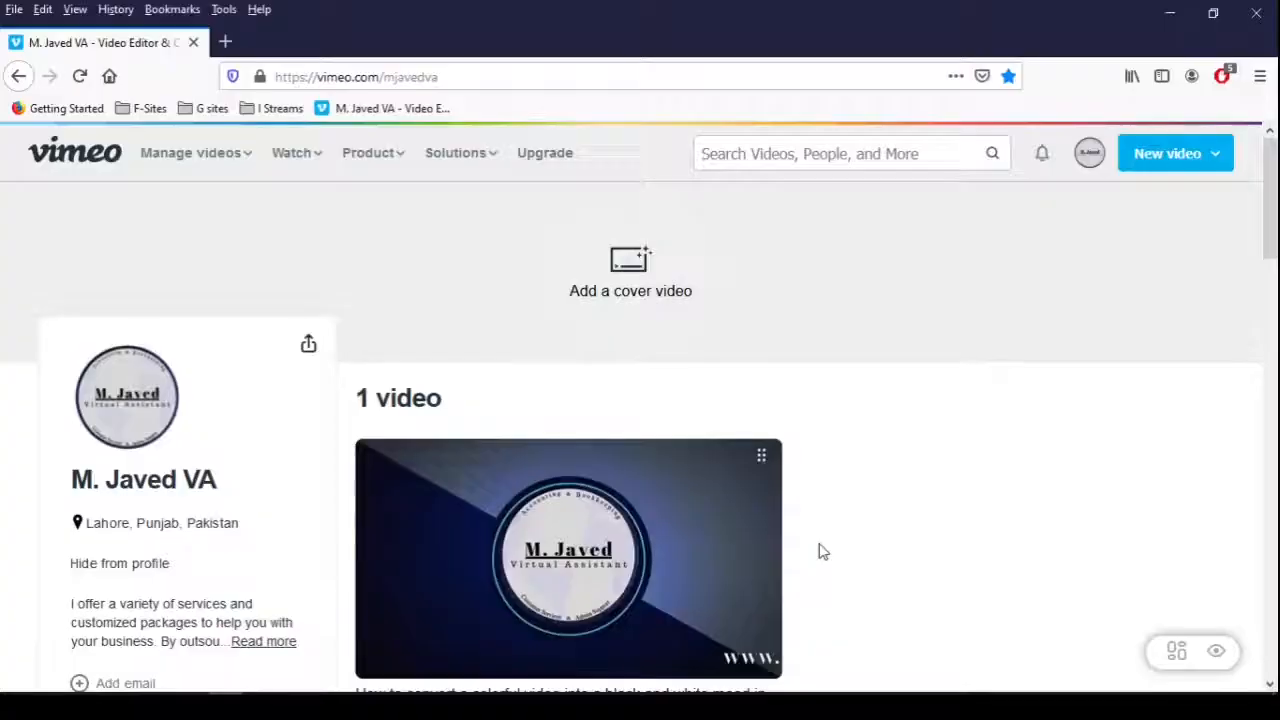
- From the account menu's Videos library, bring up the uploaded video's general settings page
{"action": "scroll", "scroll_direction": "down", "scroll_amount": 3}
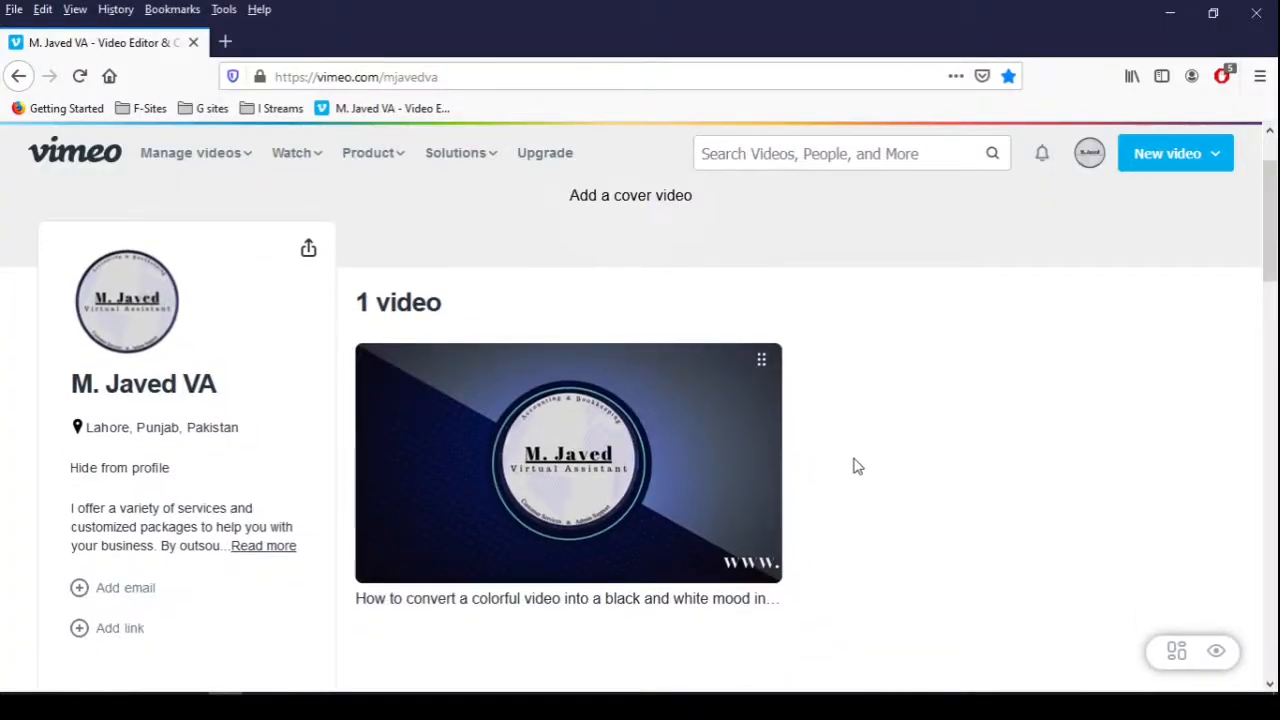
{"action": "mouse_move", "coordinate": [858, 472]}
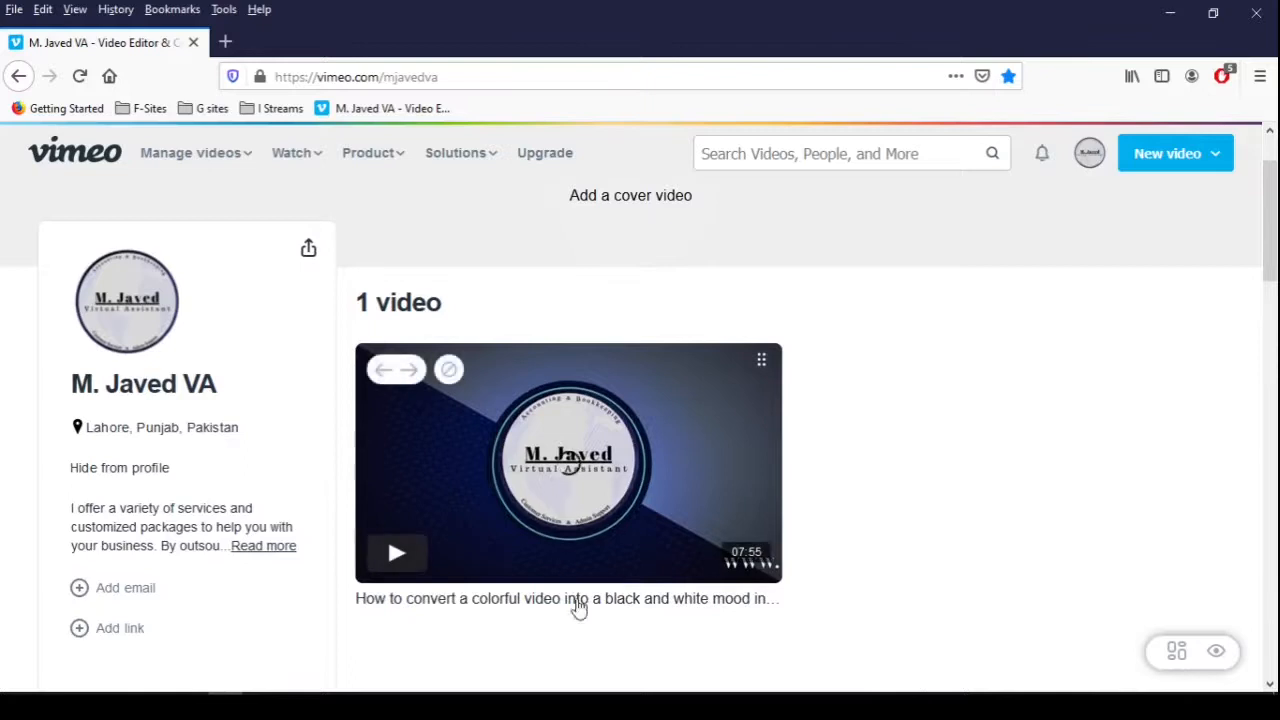
{"action": "mouse_move", "coordinate": [588, 486]}
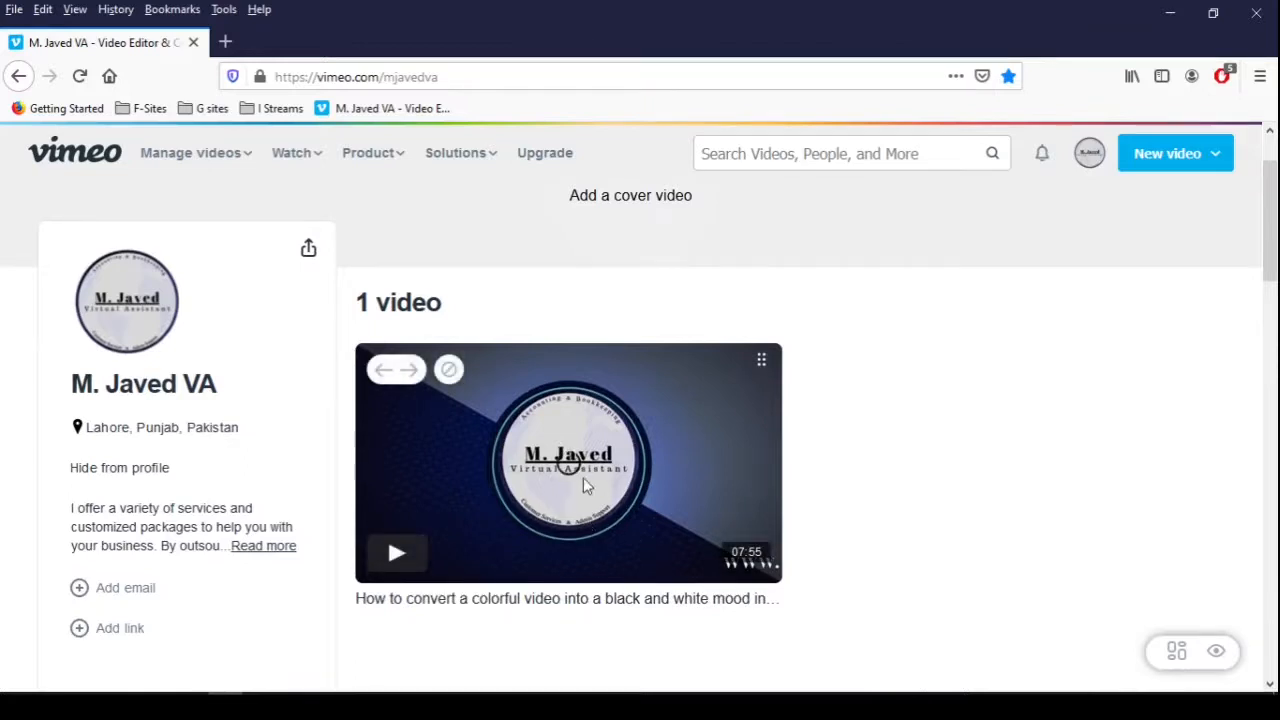
{"action": "mouse_move", "coordinate": [912, 480]}
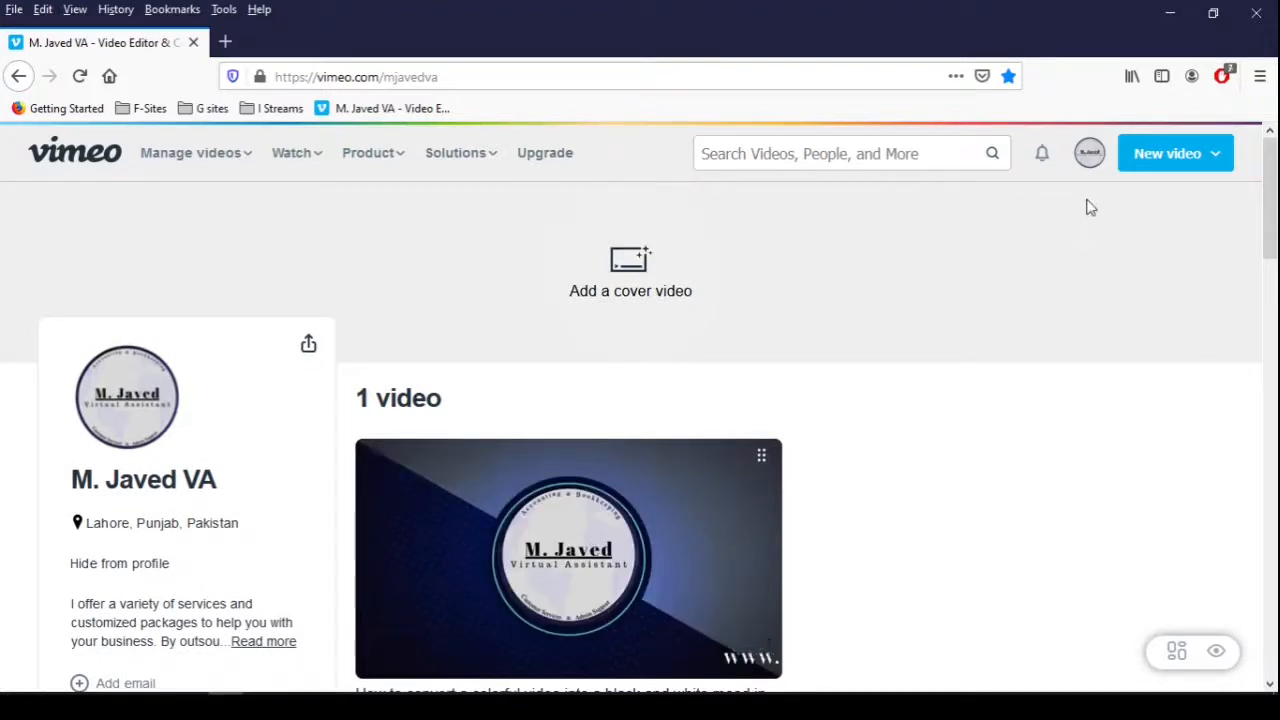
{"action": "left_click", "coordinate": [1088, 152]}
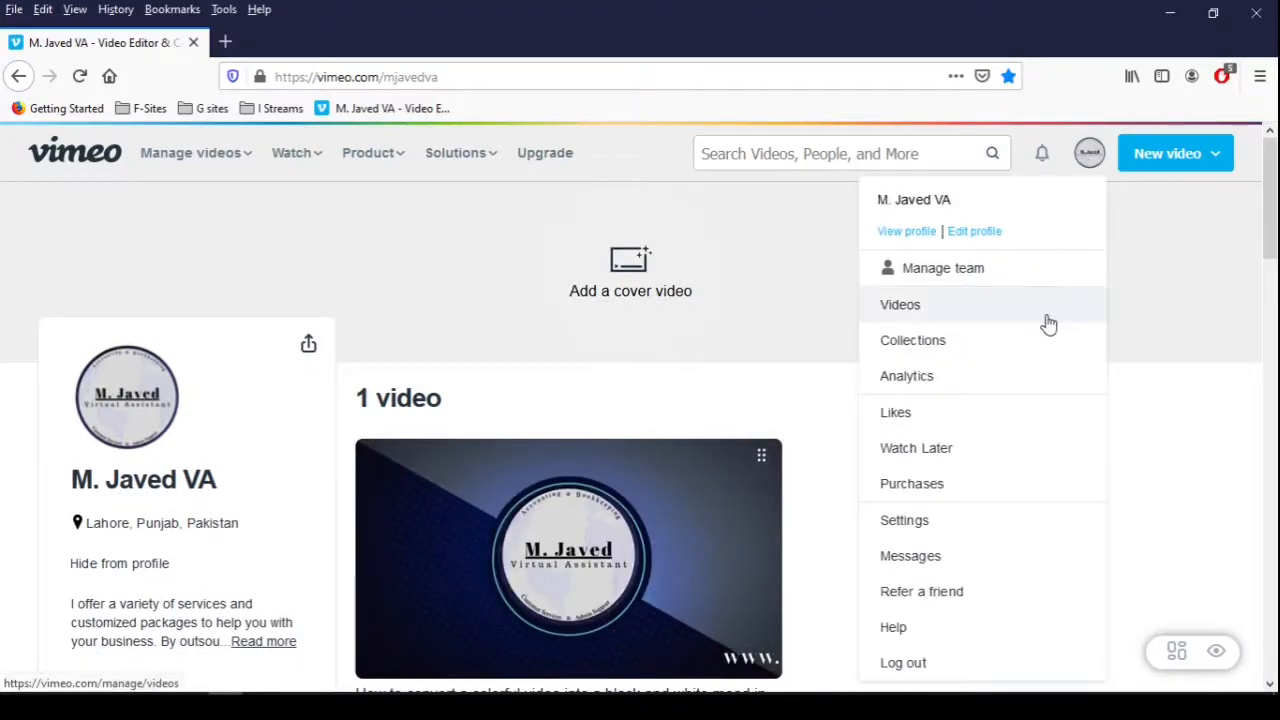
{"action": "left_click", "coordinate": [900, 304]}
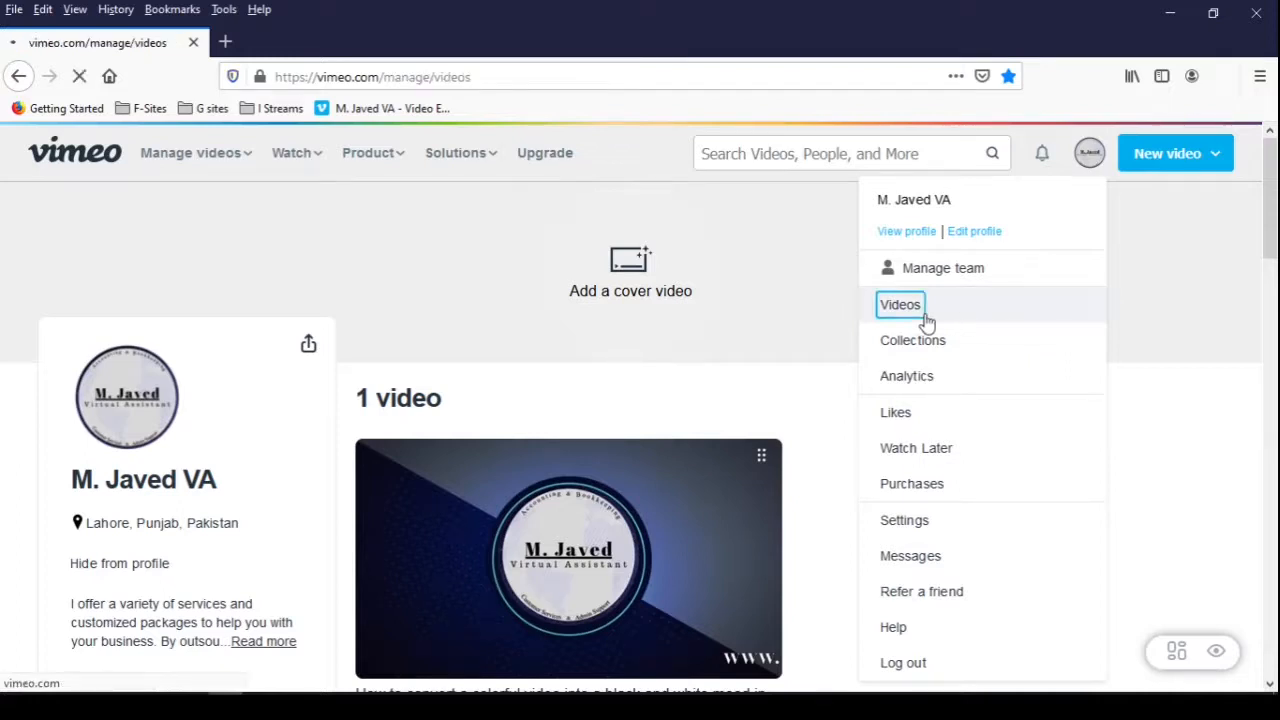
{"action": "left_click", "coordinate": [900, 304]}
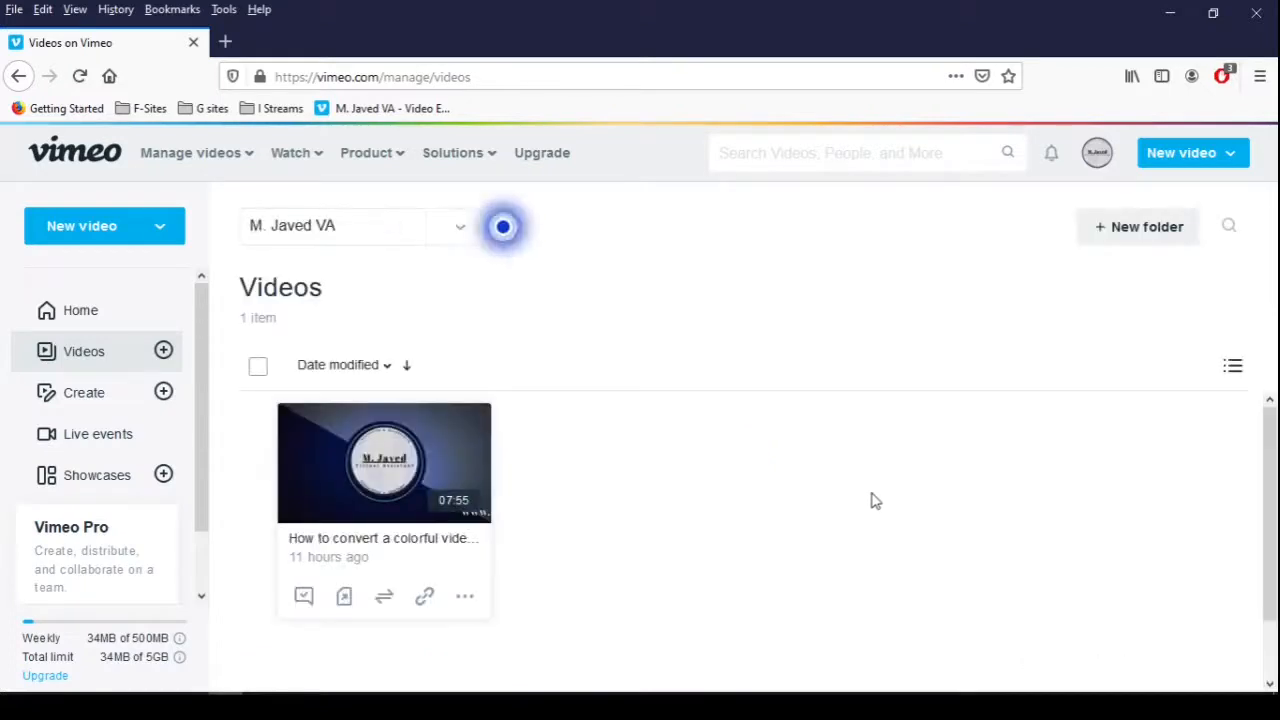
{"action": "mouse_move", "coordinate": [370, 476]}
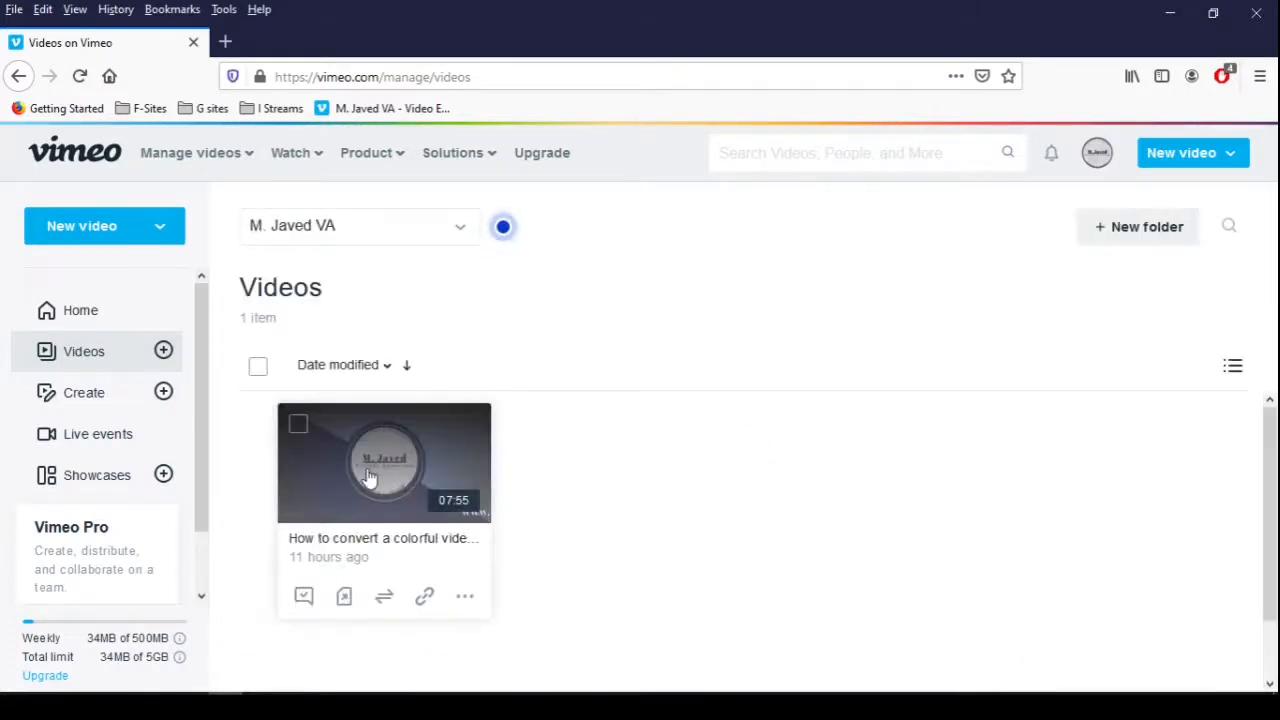
{"action": "left_click", "coordinate": [384, 462]}
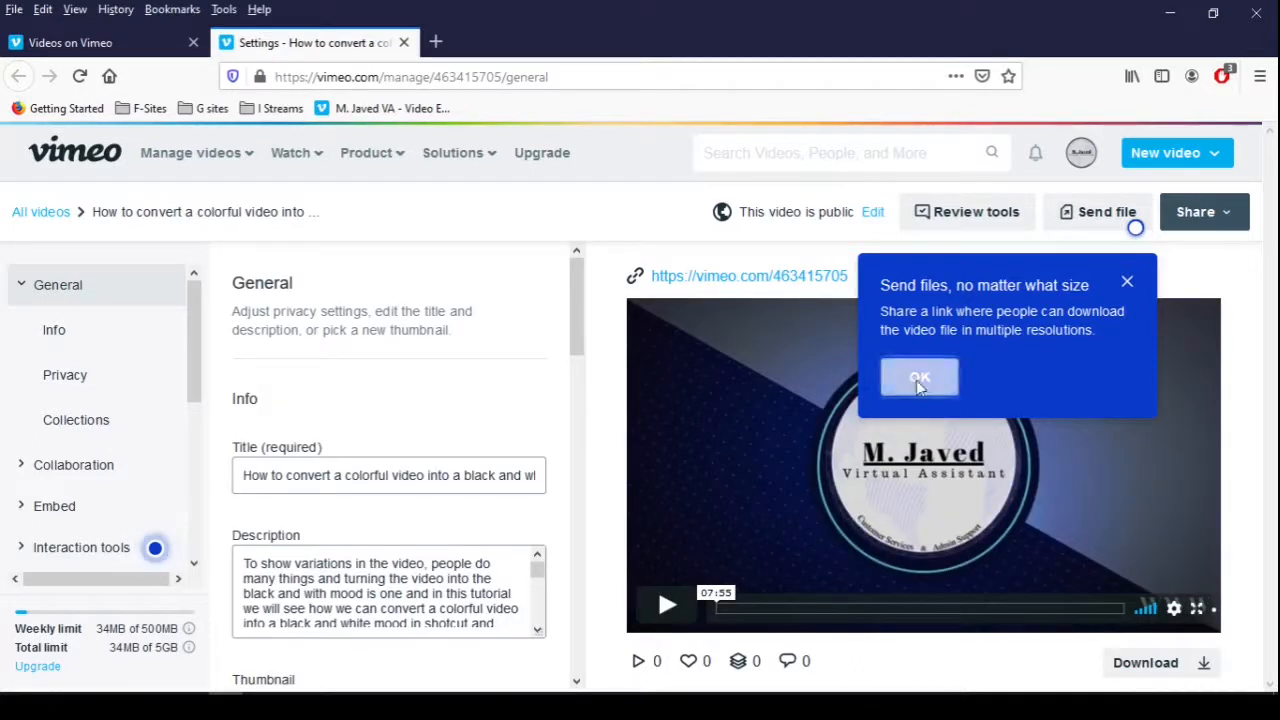
- Dismiss the tip and upload the sunflower image from the Desktop as a custom thumbnail option
{"action": "left_click", "coordinate": [918, 376]}
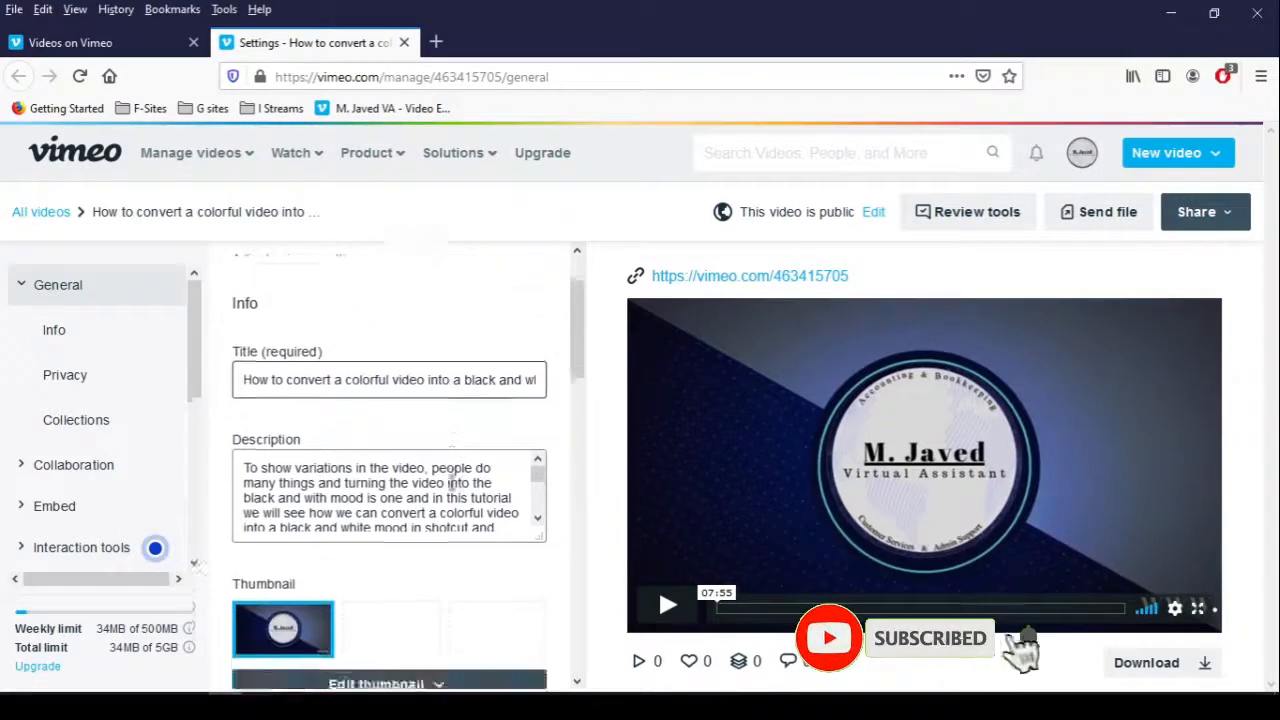
{"action": "scroll", "scroll_direction": "down", "scroll_amount": 3}
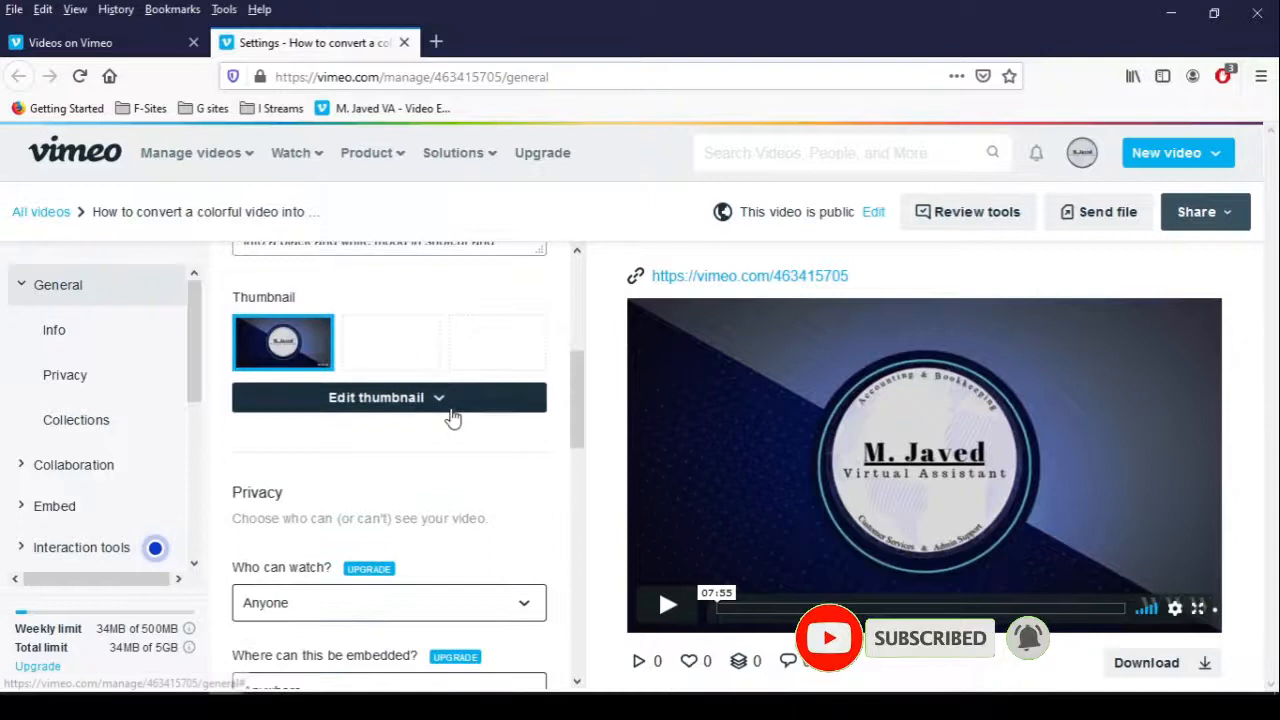
{"action": "mouse_move", "coordinate": [490, 352]}
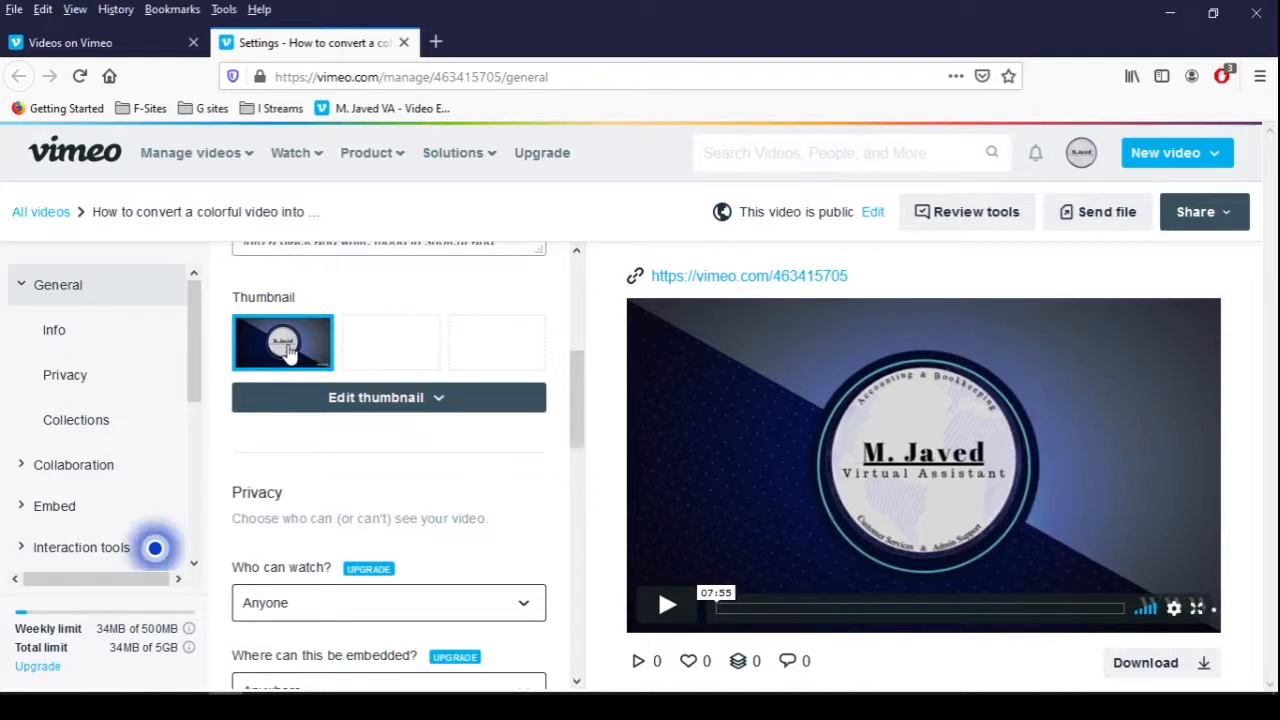
{"action": "mouse_move", "coordinate": [388, 396]}
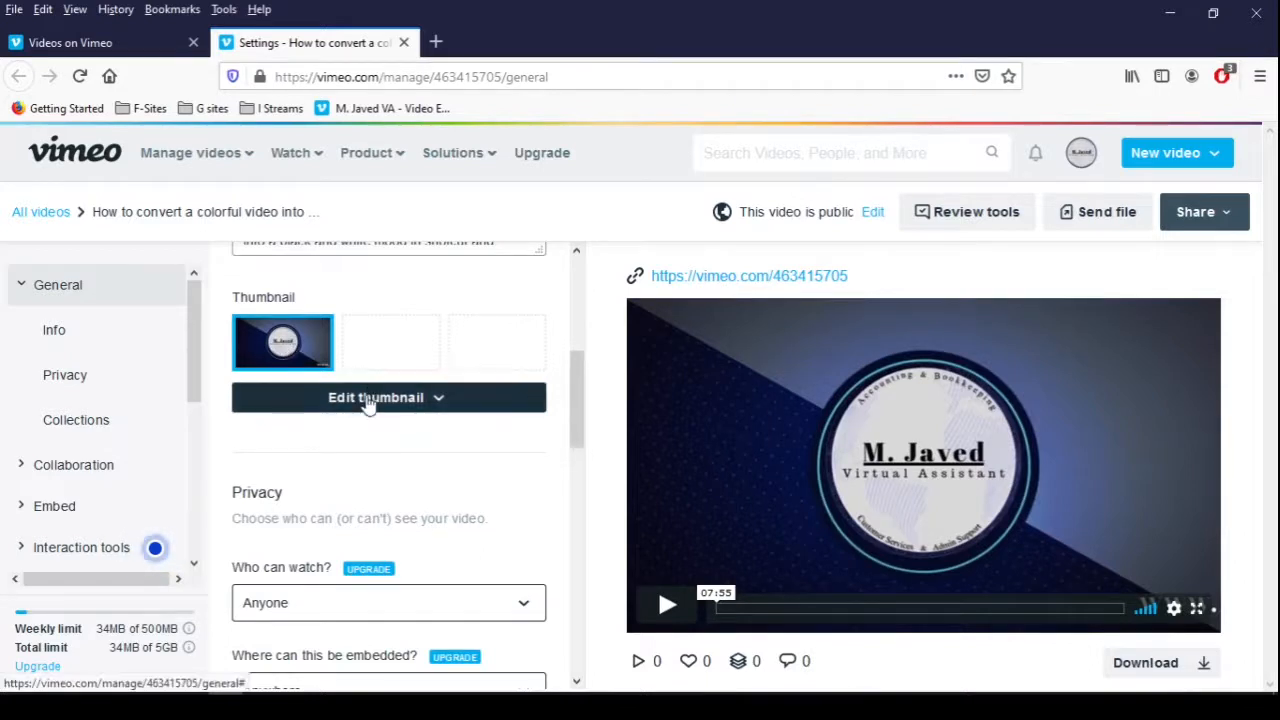
{"action": "left_click", "coordinate": [388, 396]}
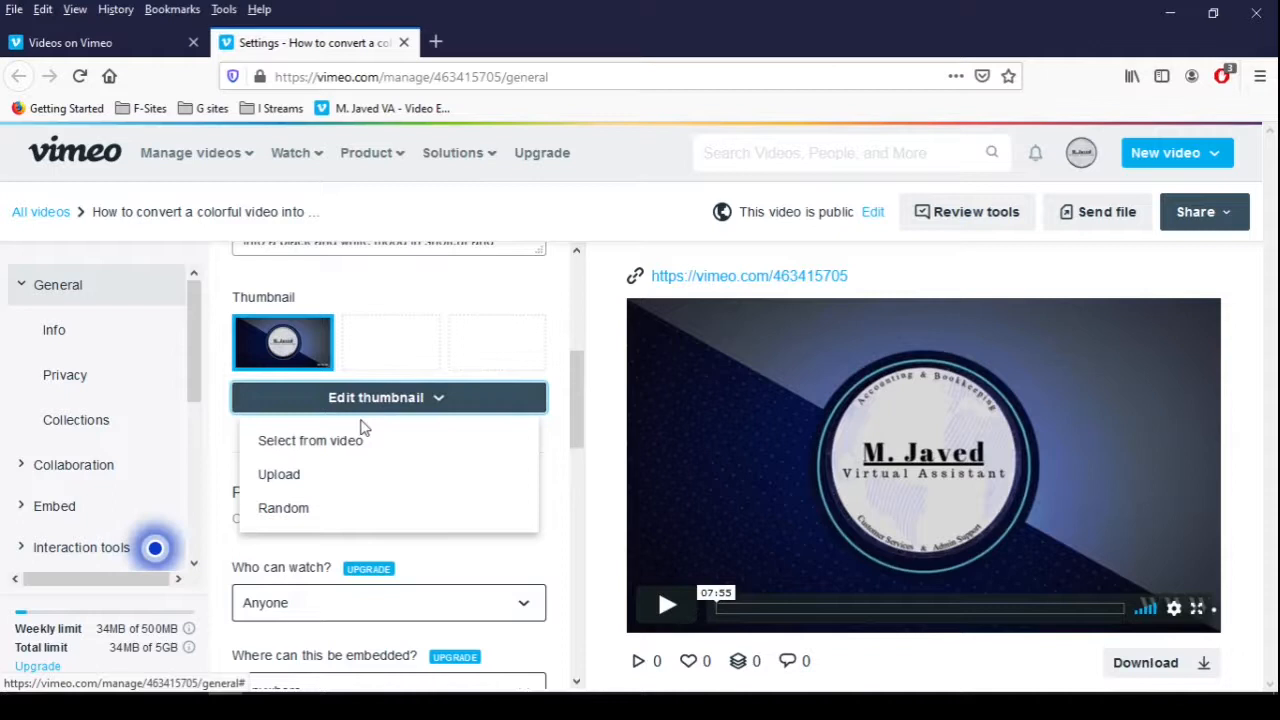
{"action": "mouse_move", "coordinate": [280, 480]}
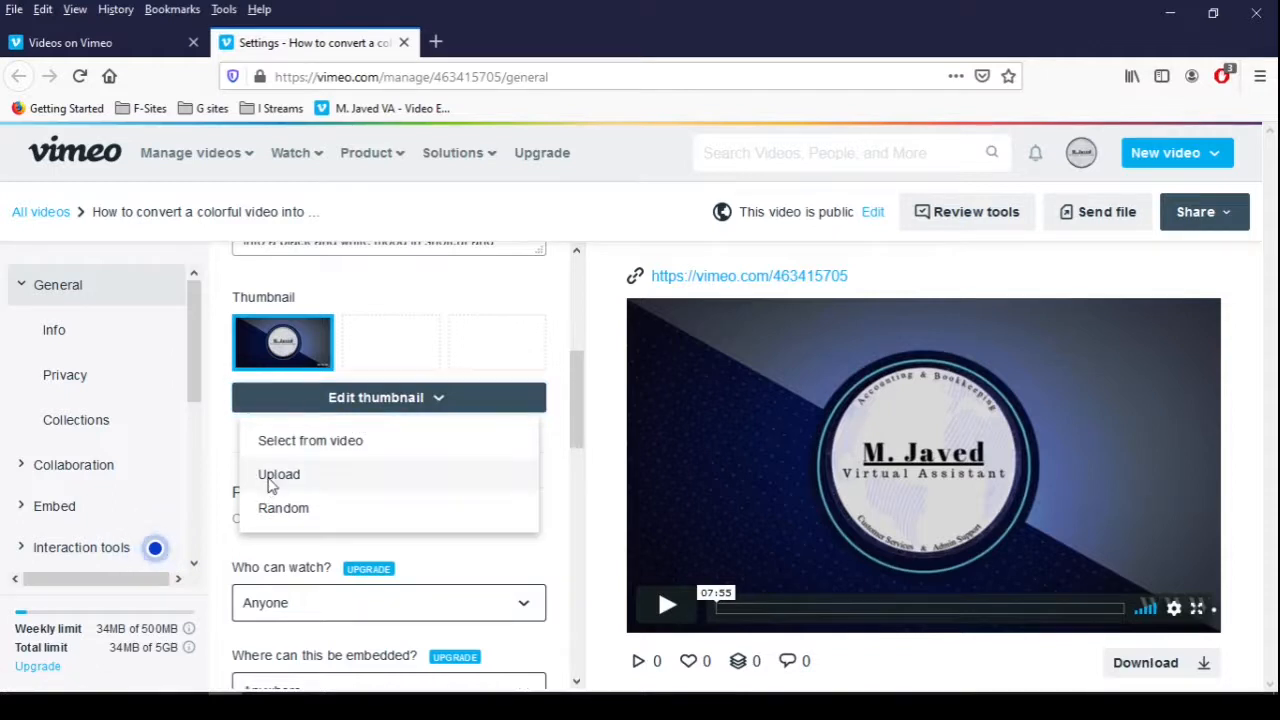
{"action": "left_click", "coordinate": [280, 474]}
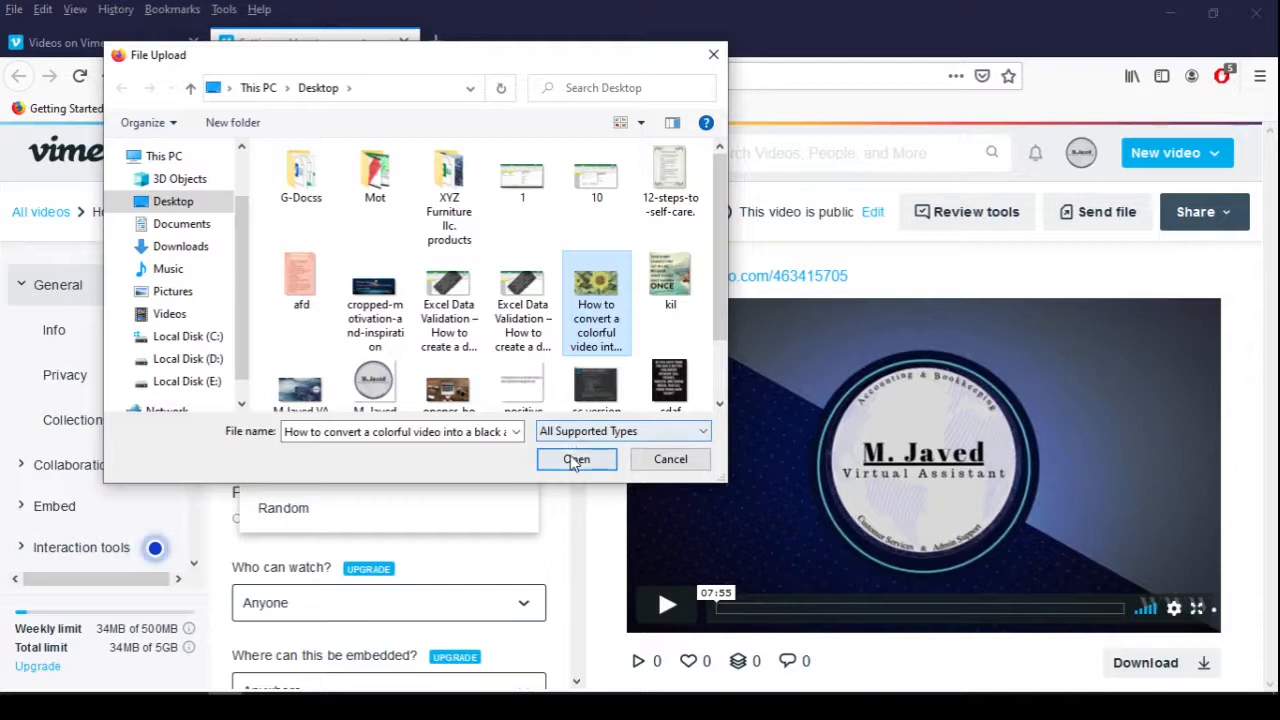
{"action": "left_click", "coordinate": [576, 458]}
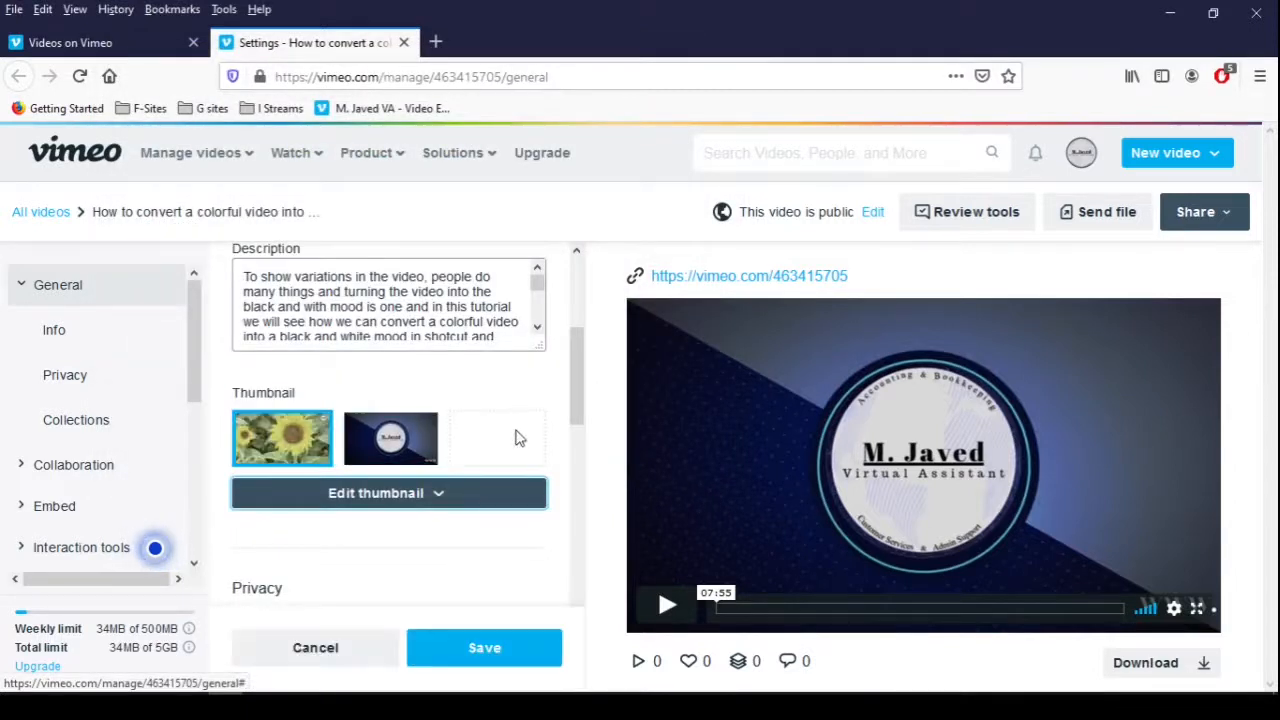
{"action": "mouse_move", "coordinate": [292, 478]}
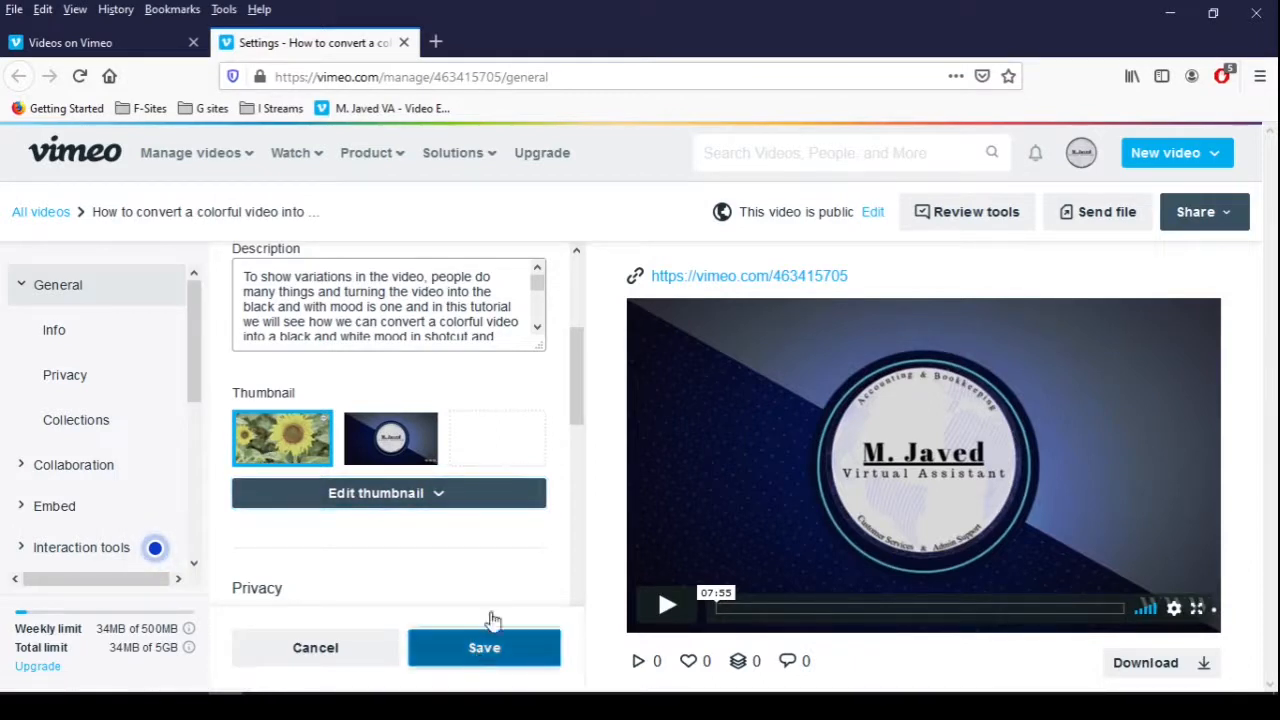
- Save the sunflower thumbnail and return to the public profile via View profile
{"action": "left_click", "coordinate": [484, 648]}
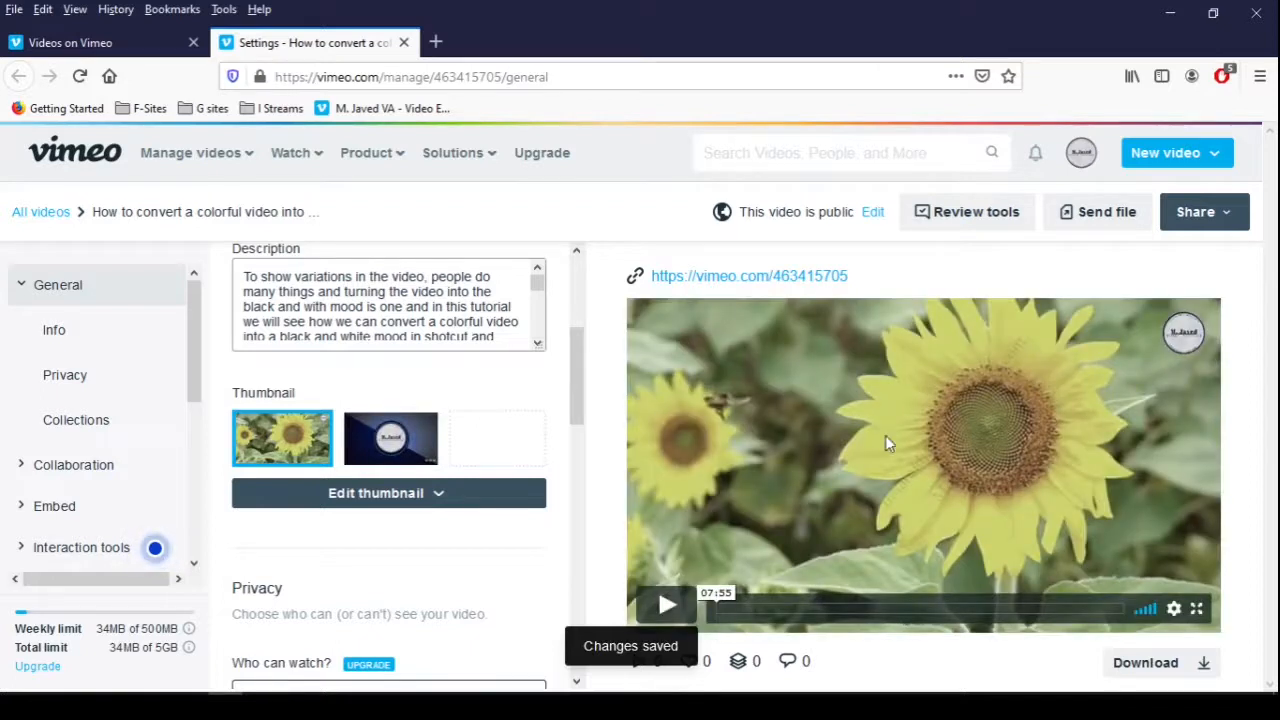
{"action": "mouse_move", "coordinate": [604, 504]}
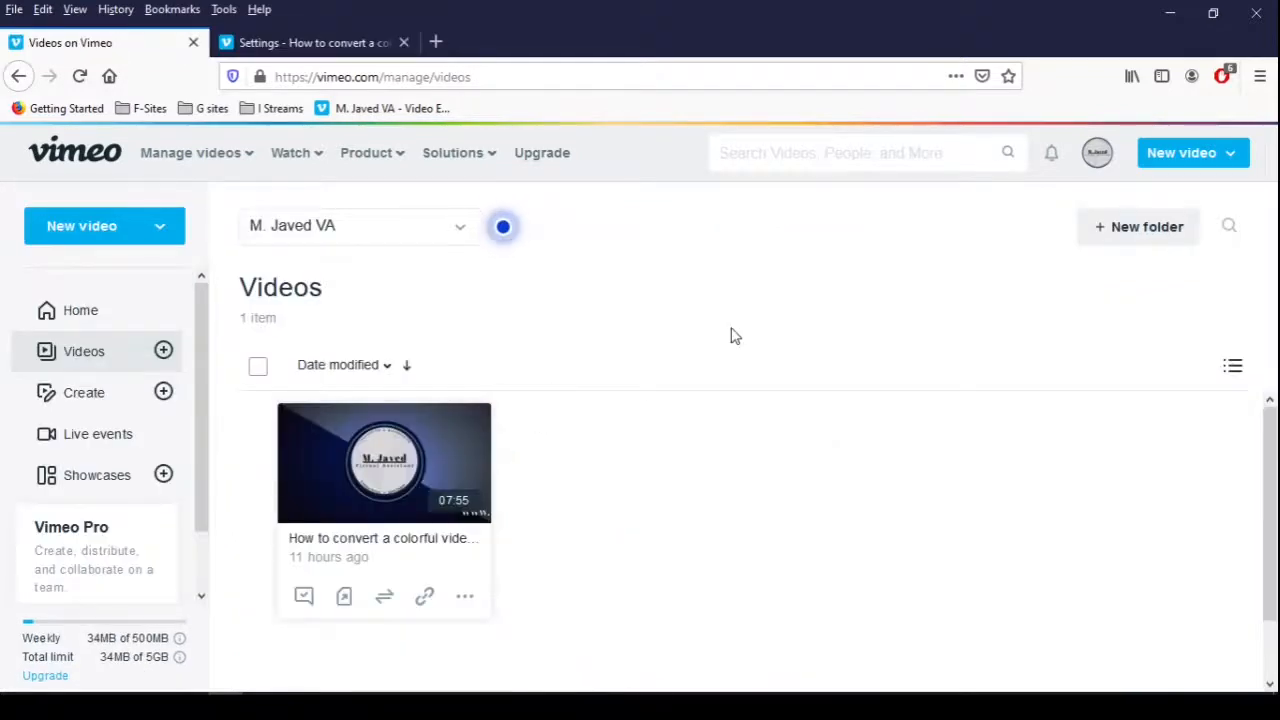
{"action": "left_click", "coordinate": [1096, 152]}
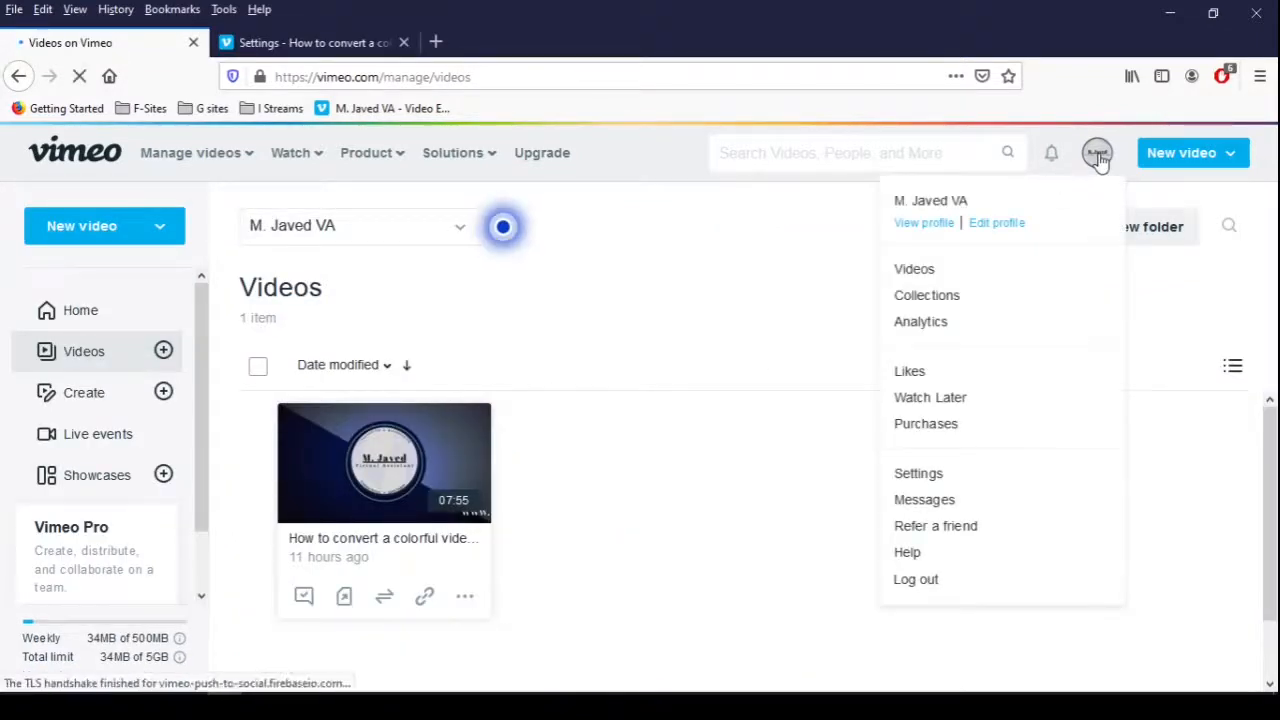
{"action": "left_click", "coordinate": [924, 222]}
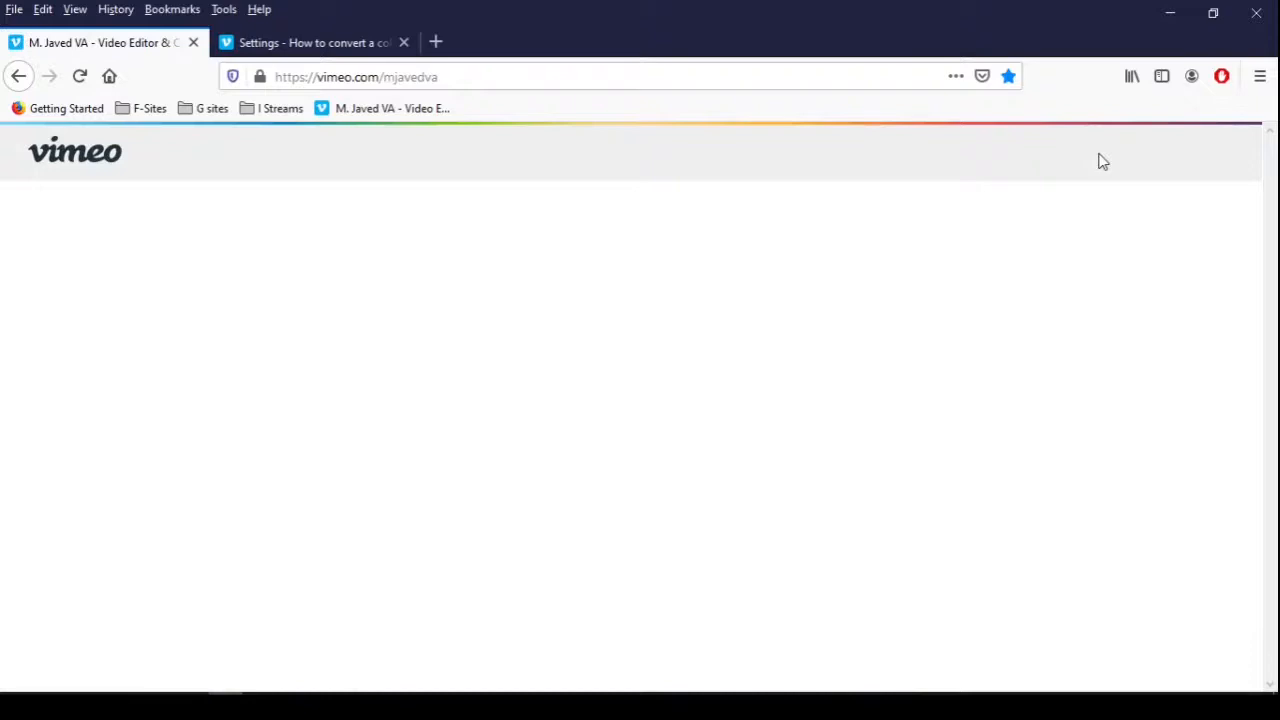
{"action": "left_click", "coordinate": [1088, 152]}
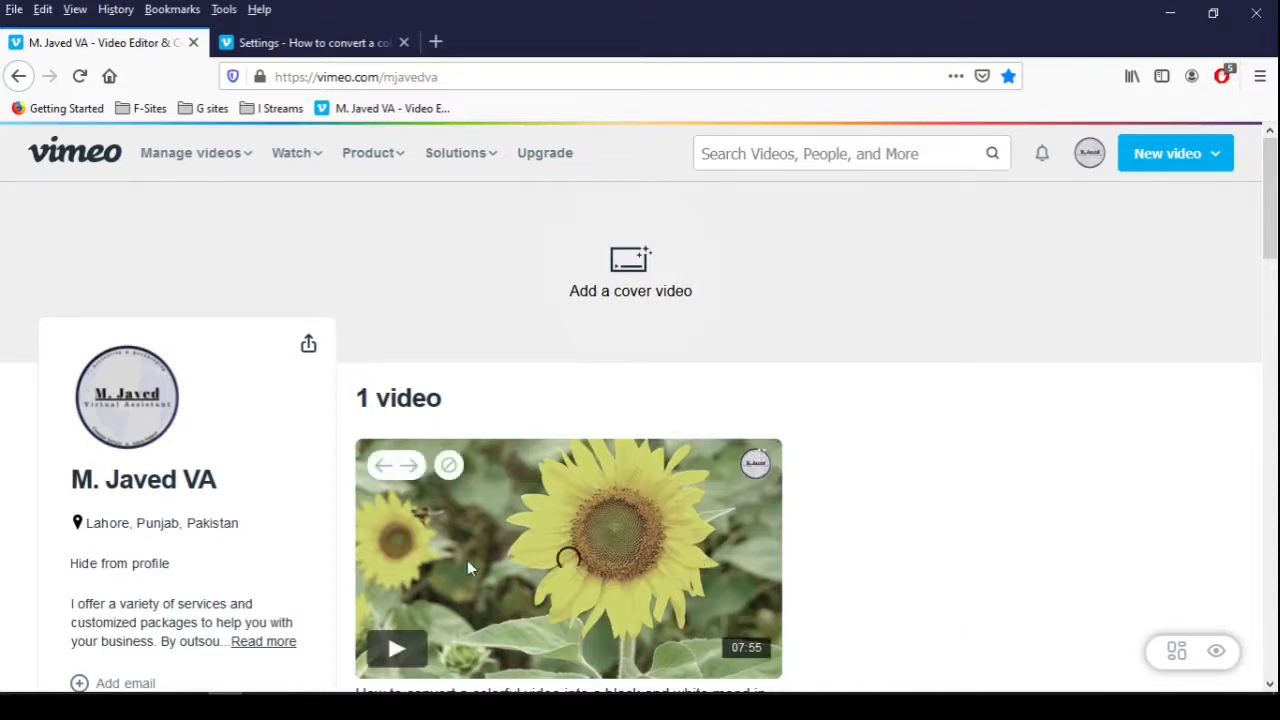
{"action": "mouse_move", "coordinate": [936, 504]}
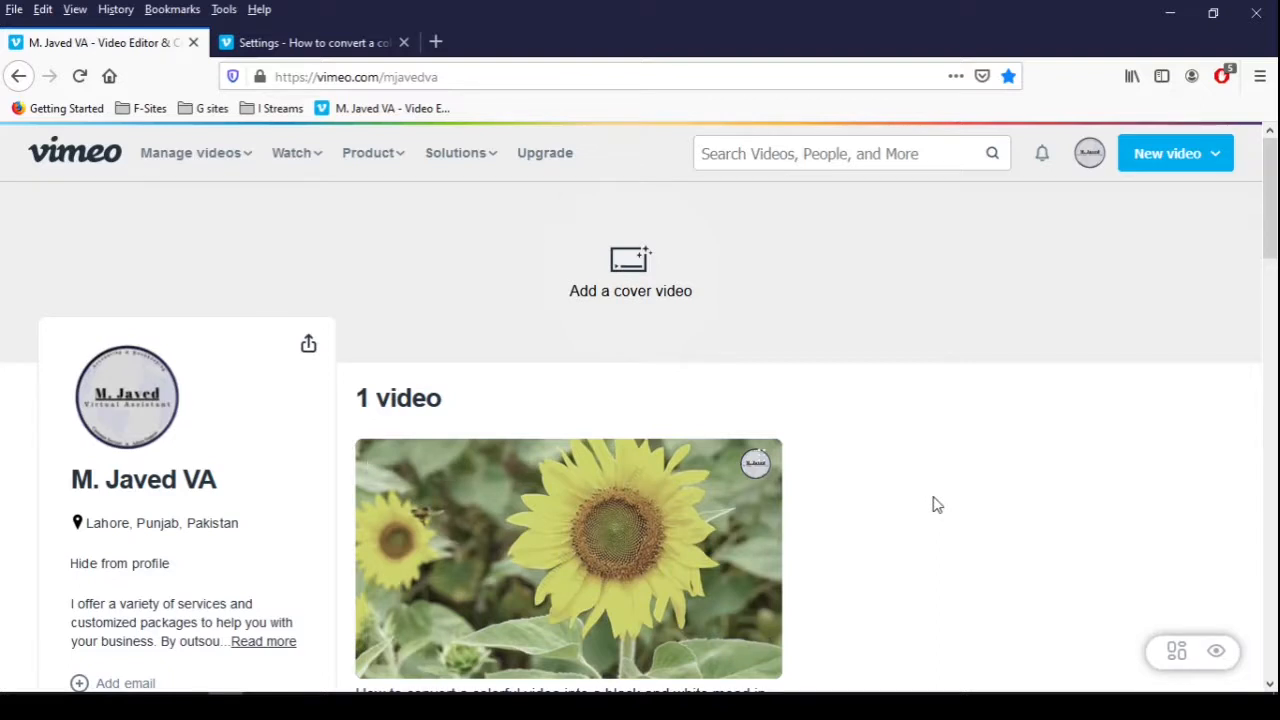
{"action": "mouse_move", "coordinate": [938, 530]}
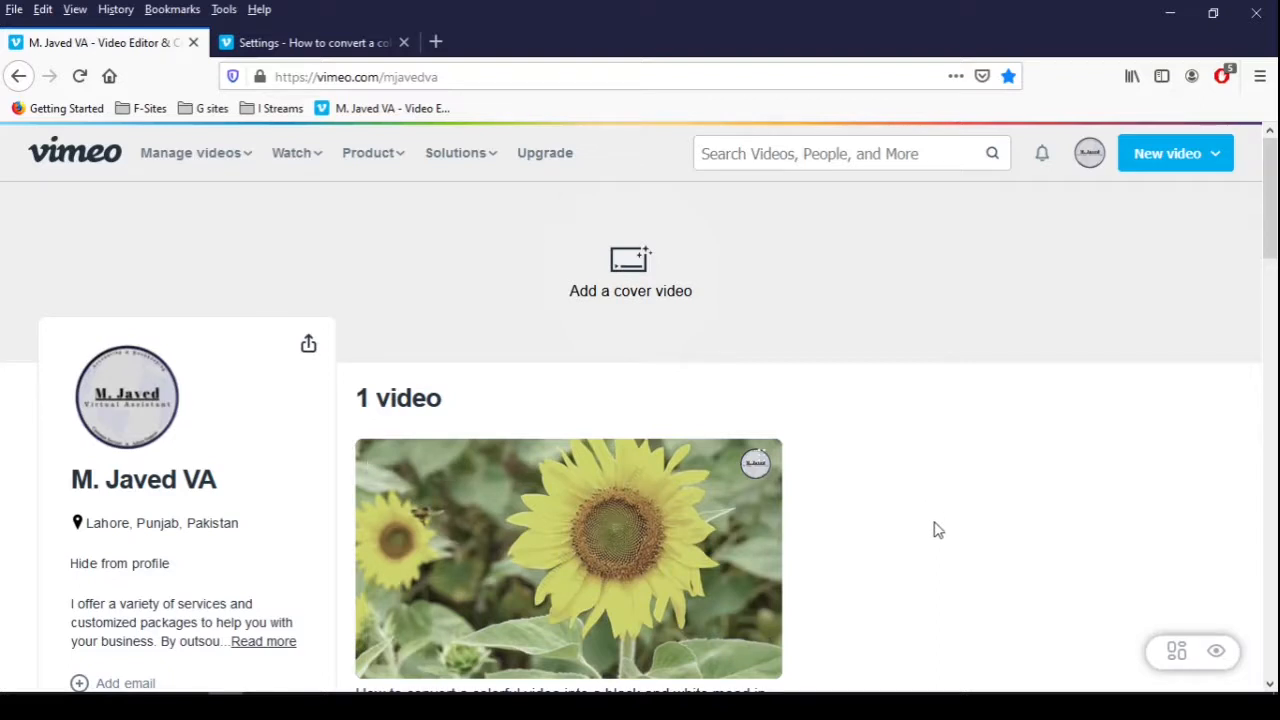